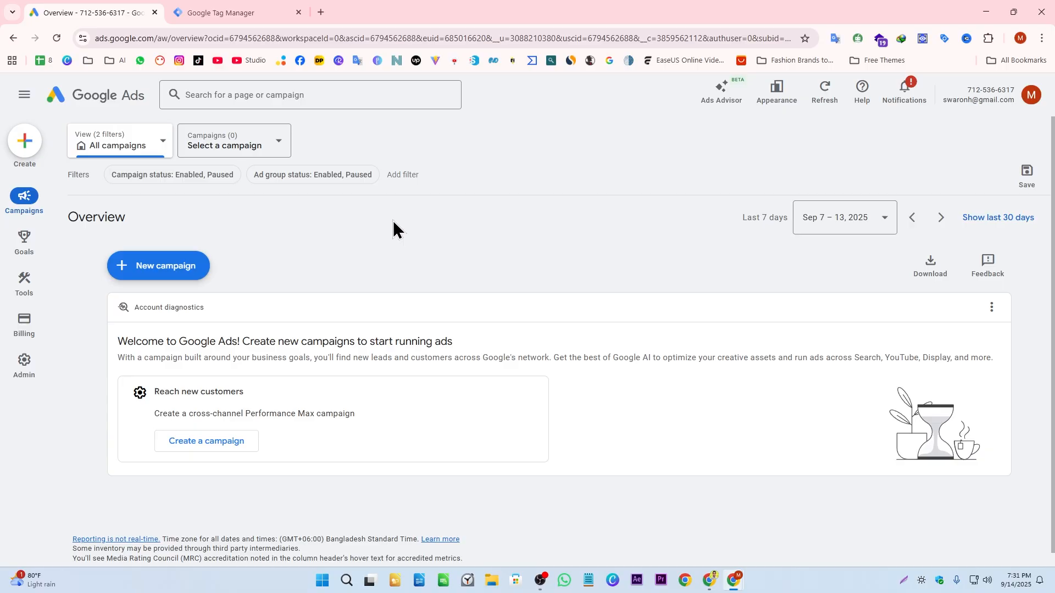
{"action": "left_click", "coordinate": [234, 12]}
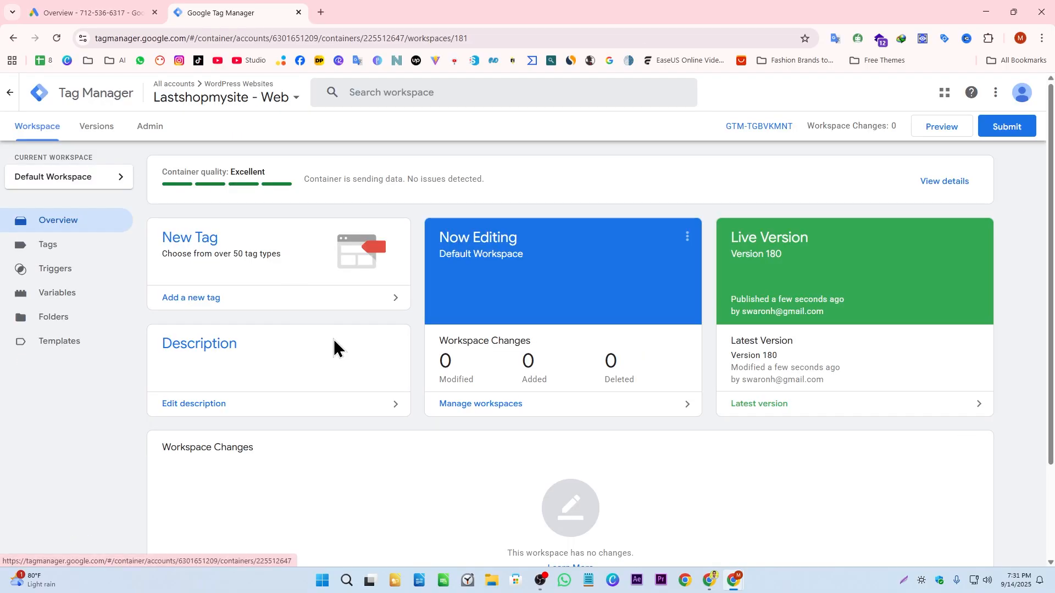
{"action": "mouse_move", "coordinate": [339, 362]}
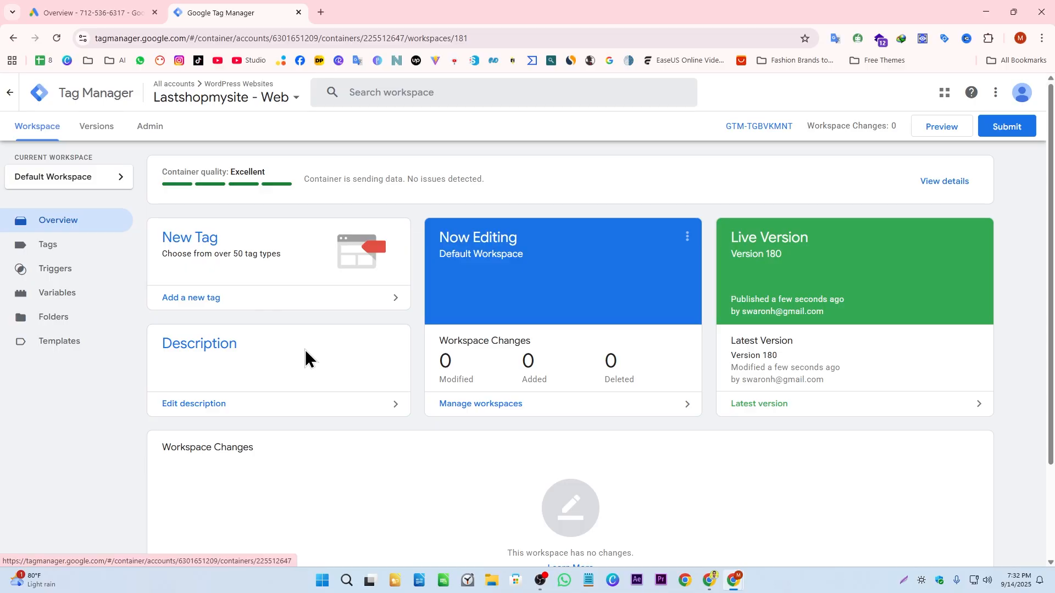
{"action": "left_click", "coordinate": [87, 12]}
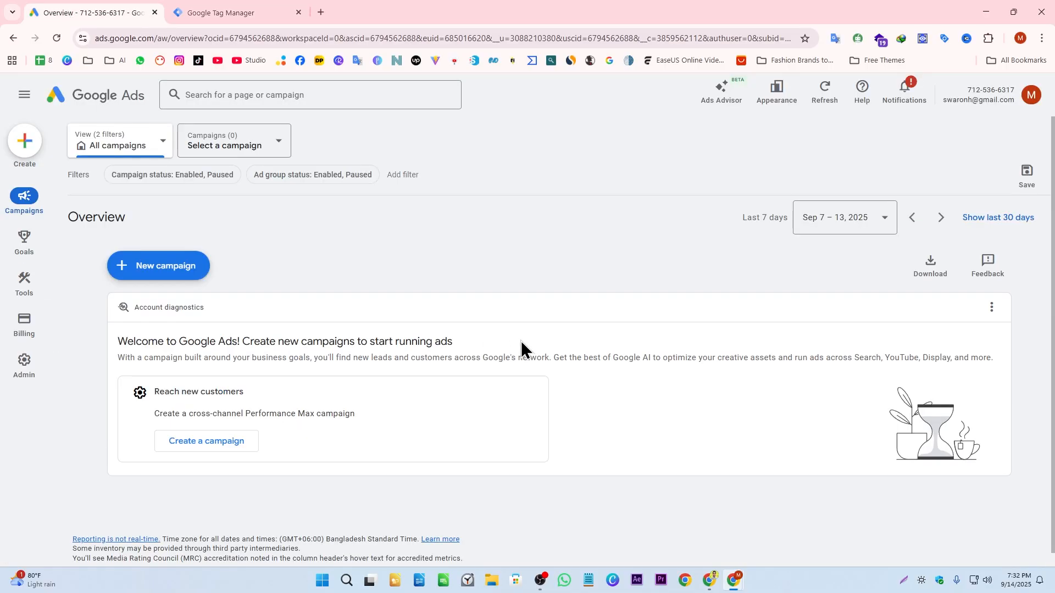
{"action": "left_click", "coordinate": [23, 279]}
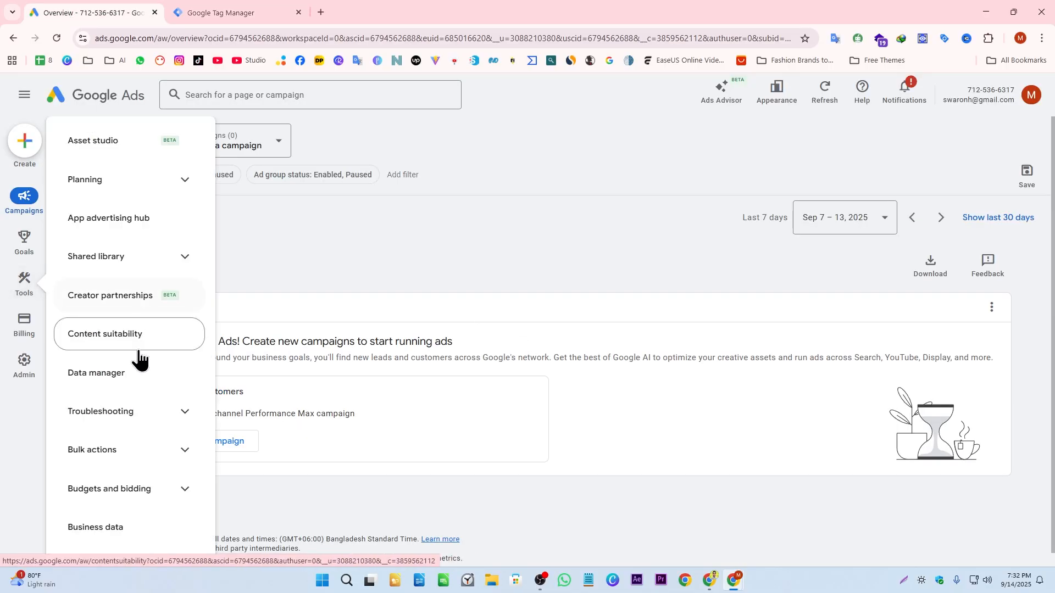
{"action": "left_click", "coordinate": [97, 373]}
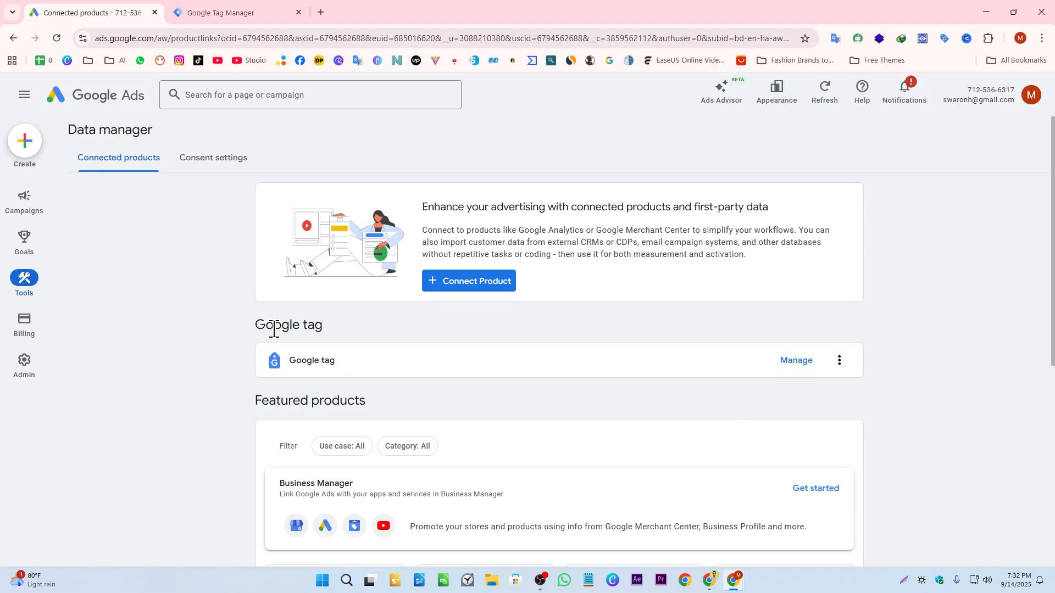
{"action": "left_click", "coordinate": [795, 360]}
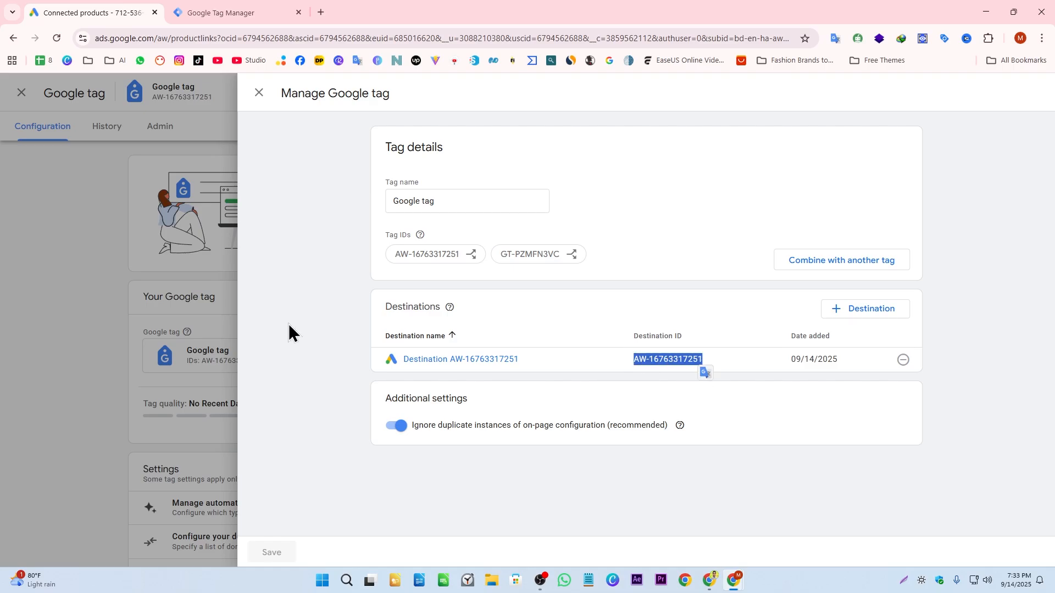
{"action": "left_click", "coordinate": [232, 13]}
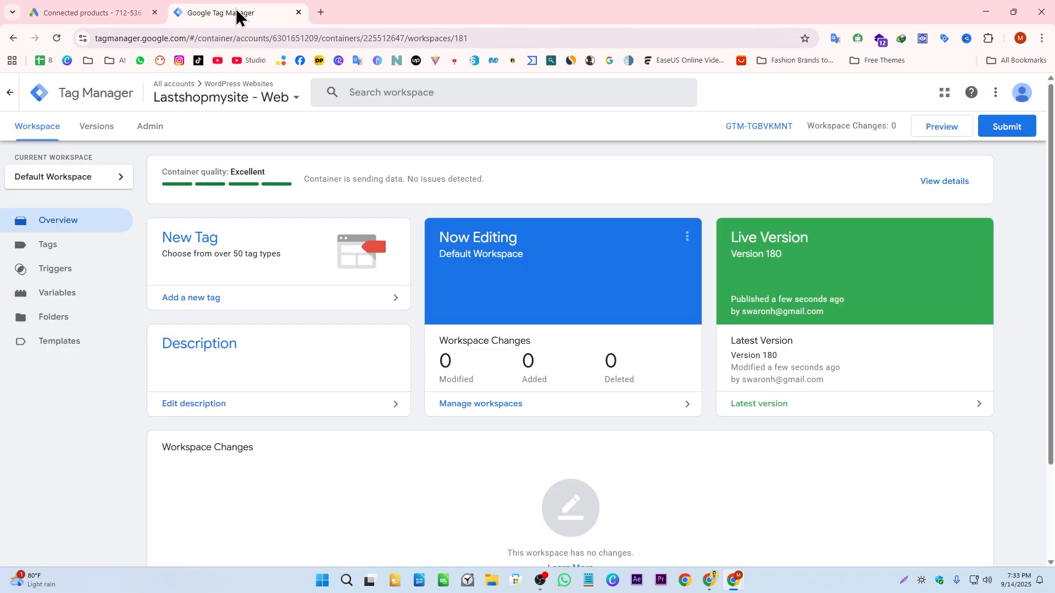
{"action": "mouse_move", "coordinate": [236, 22]}
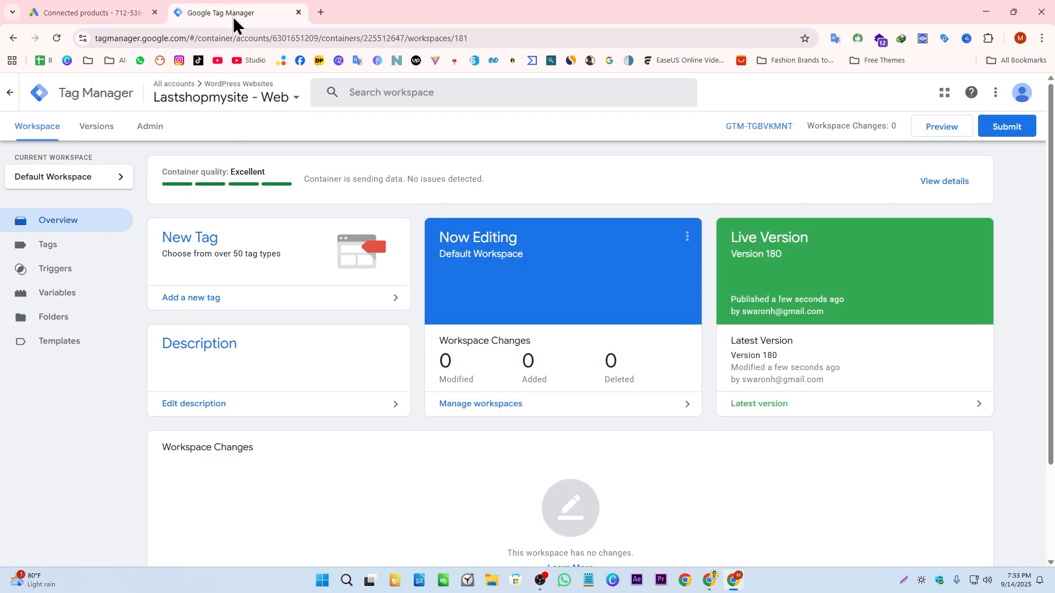
{"action": "left_click", "coordinate": [191, 297]}
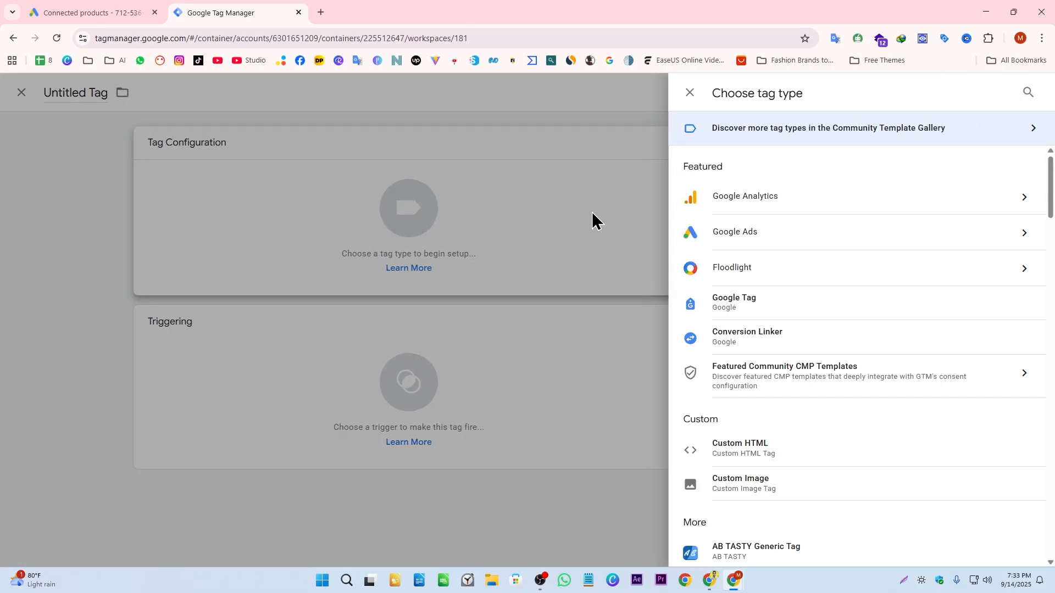
{"action": "left_click", "coordinate": [734, 303]}
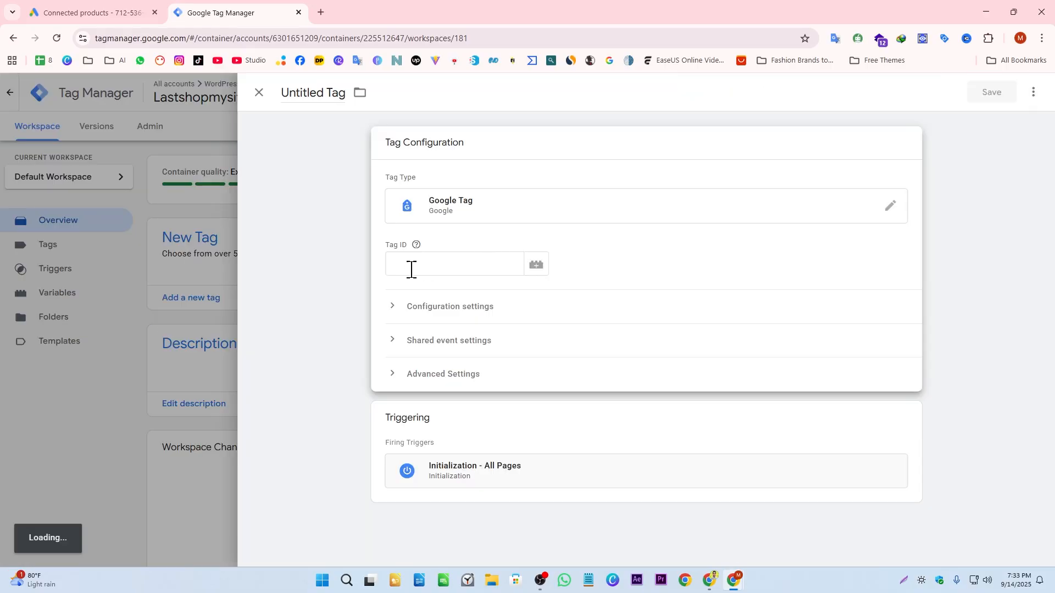
{"action": "type", "text": "AW-16763317251"}
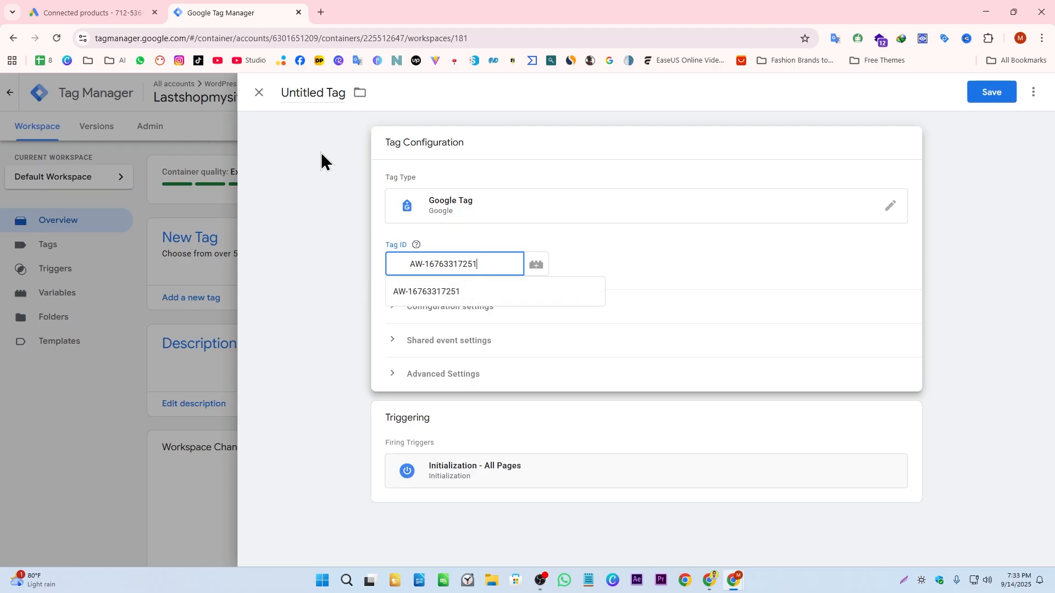
{"action": "left_click", "coordinate": [990, 93]}
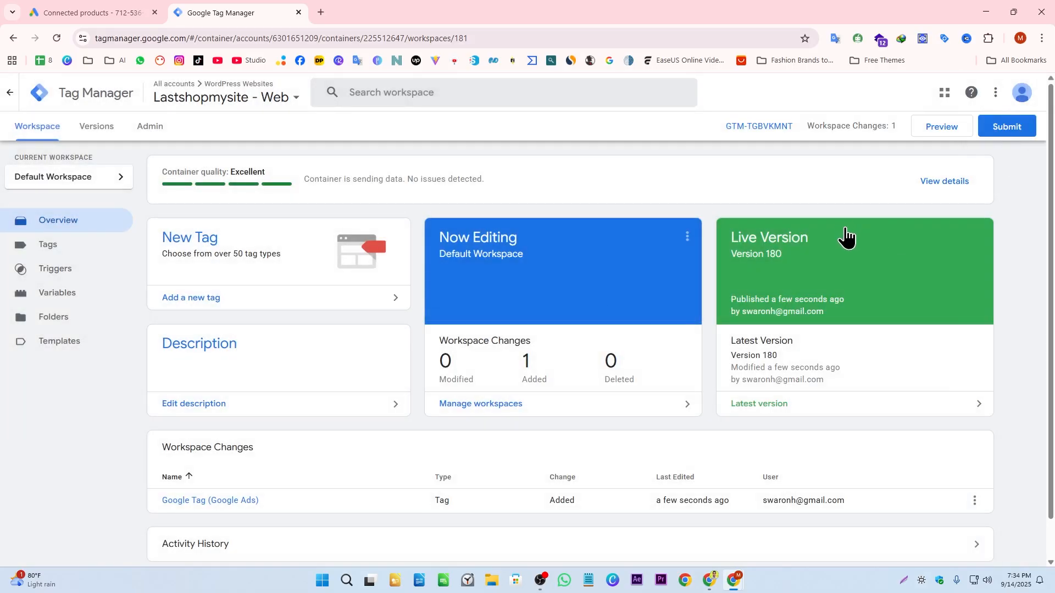
{"action": "mouse_move", "coordinate": [105, 418]}
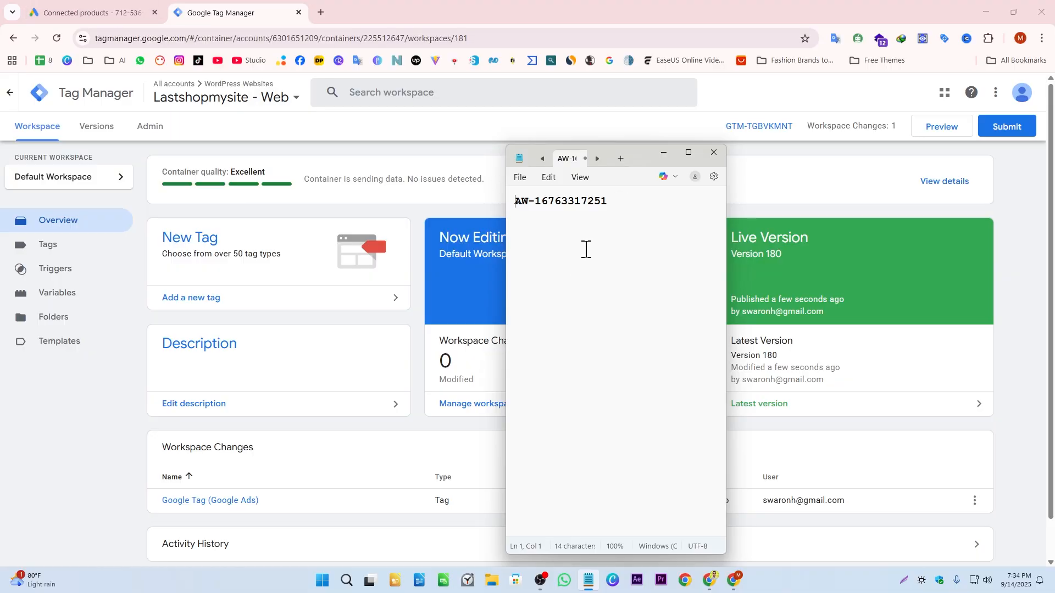
{"action": "mouse_move", "coordinate": [646, 233]}
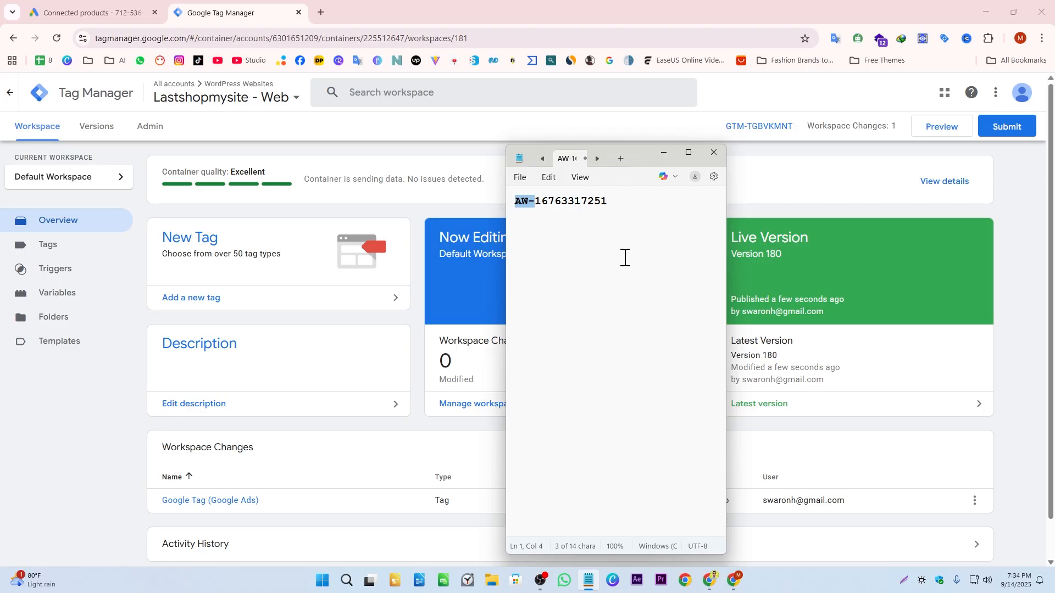
{"action": "mouse_move", "coordinate": [518, 217]}
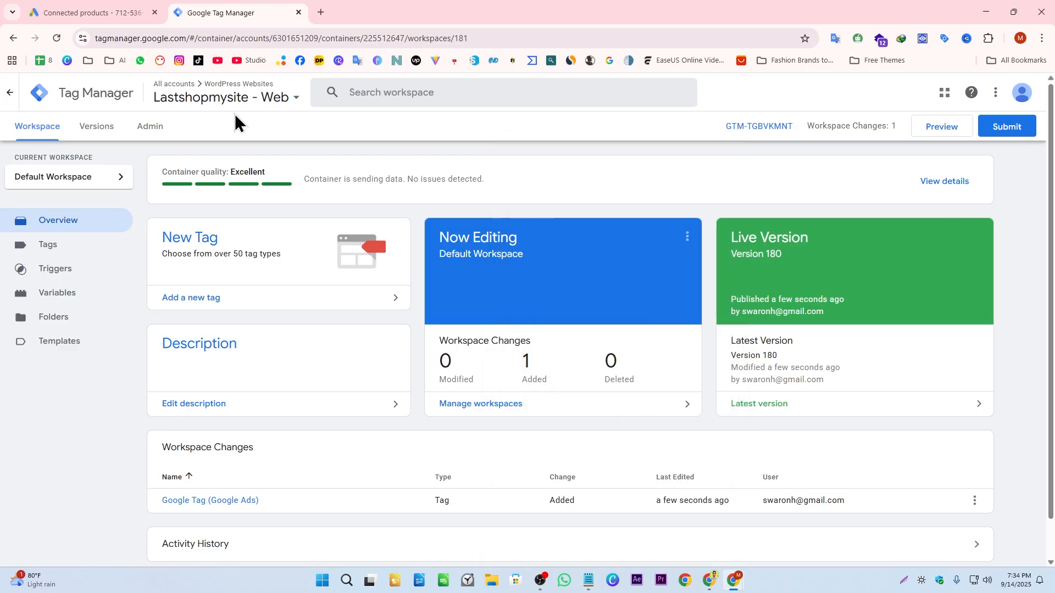
{"action": "left_click", "coordinate": [191, 297]}
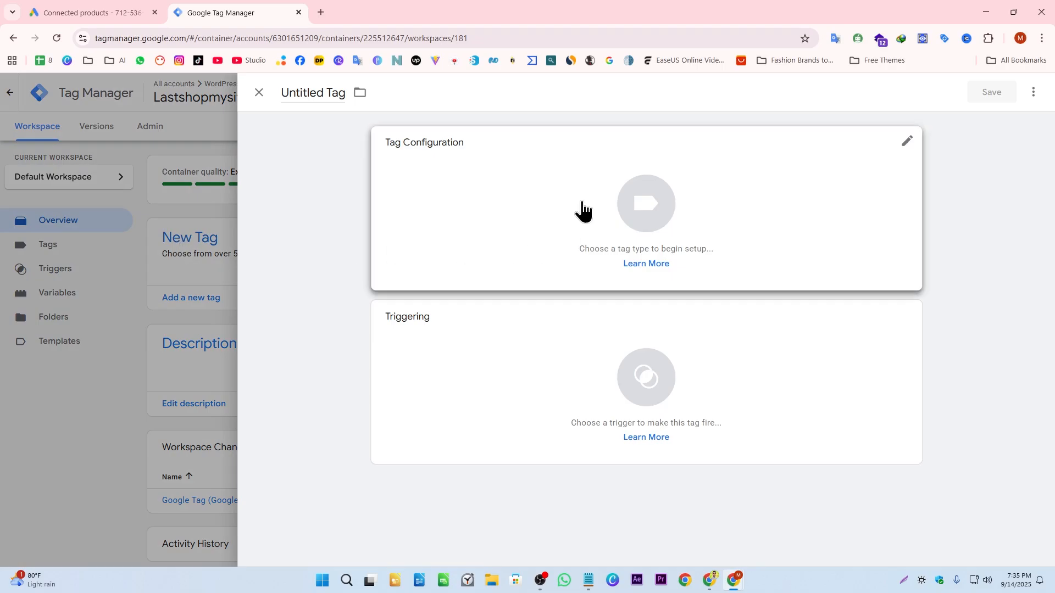
{"action": "left_click", "coordinate": [645, 203]}
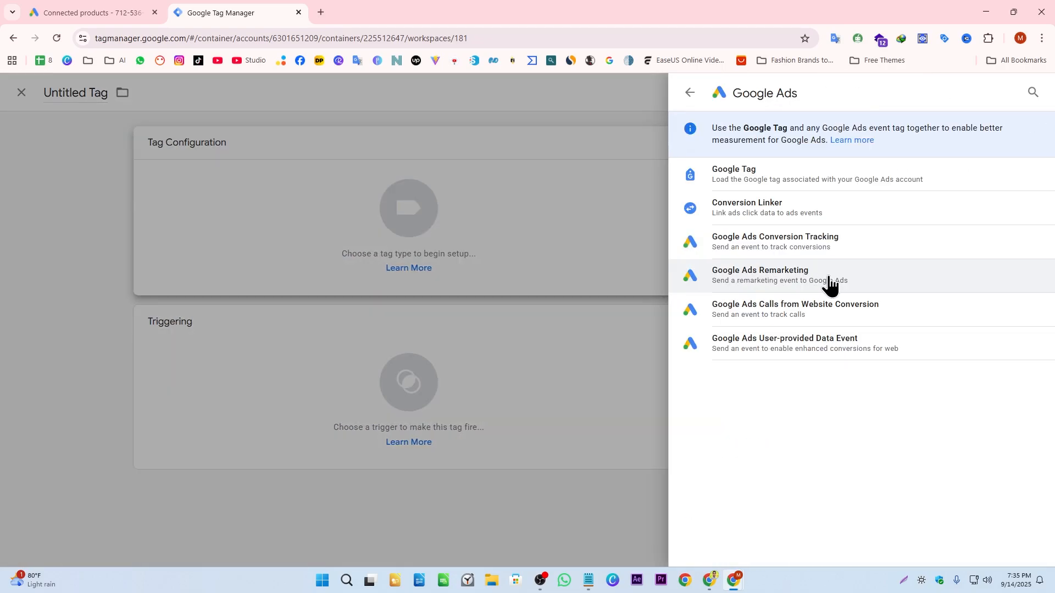
{"action": "left_click", "coordinate": [761, 275]}
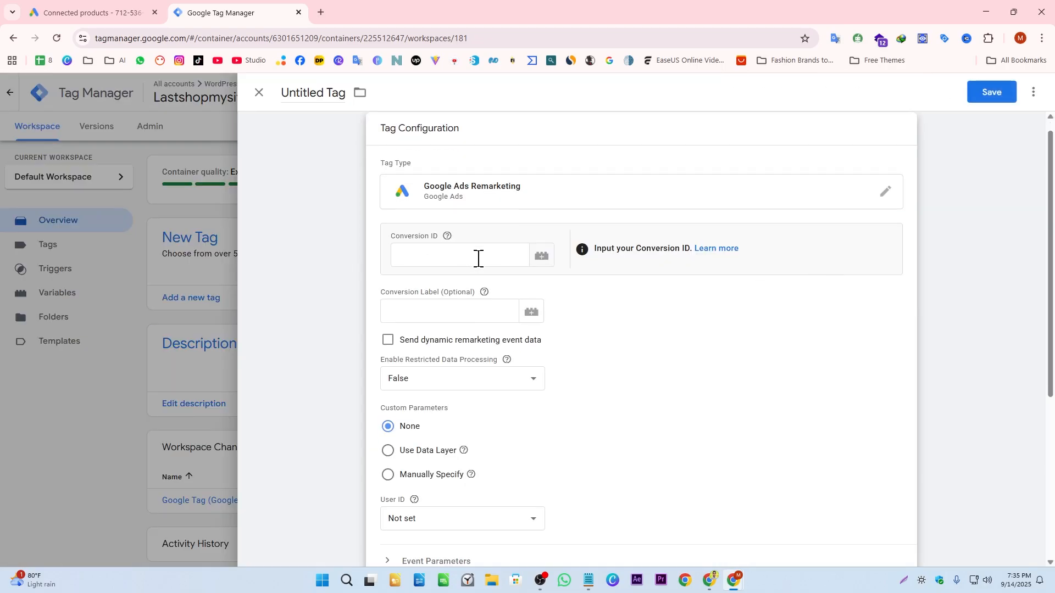
{"action": "type", "text": "16763317251"}
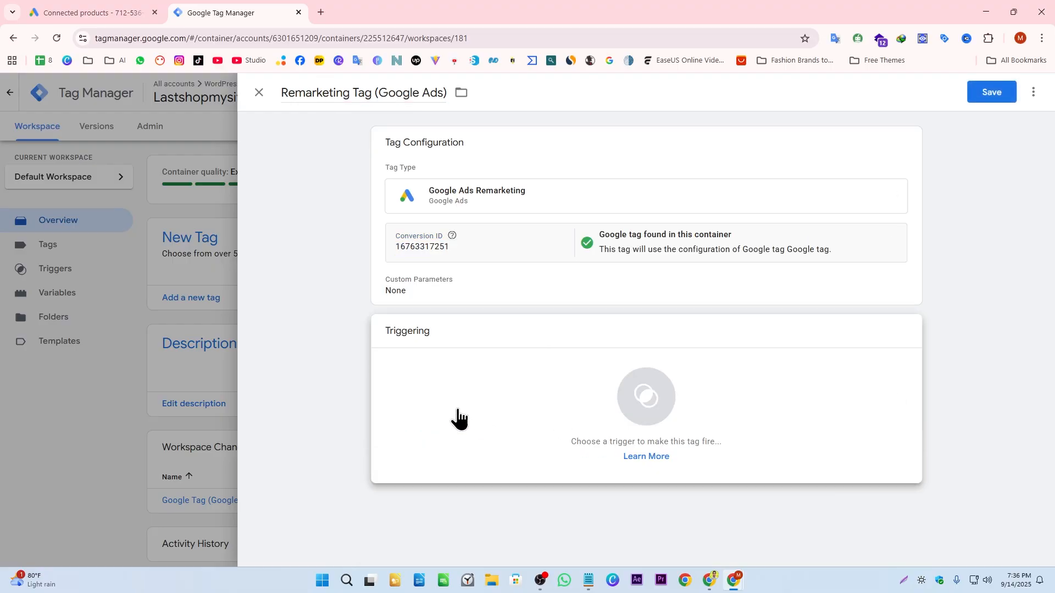
{"action": "left_click", "coordinate": [644, 404]}
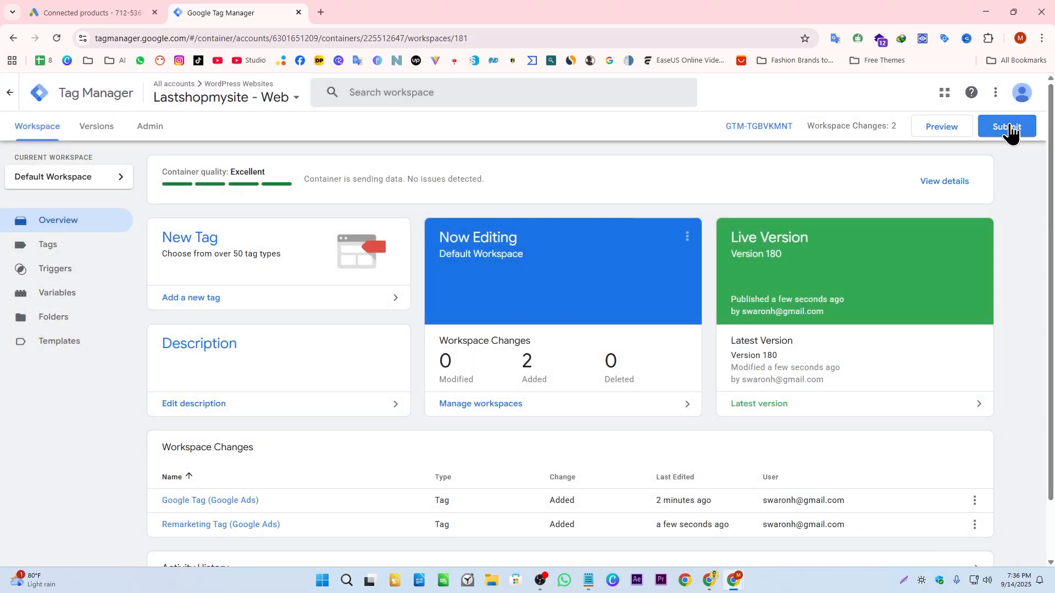
{"action": "left_click", "coordinate": [1007, 127]}
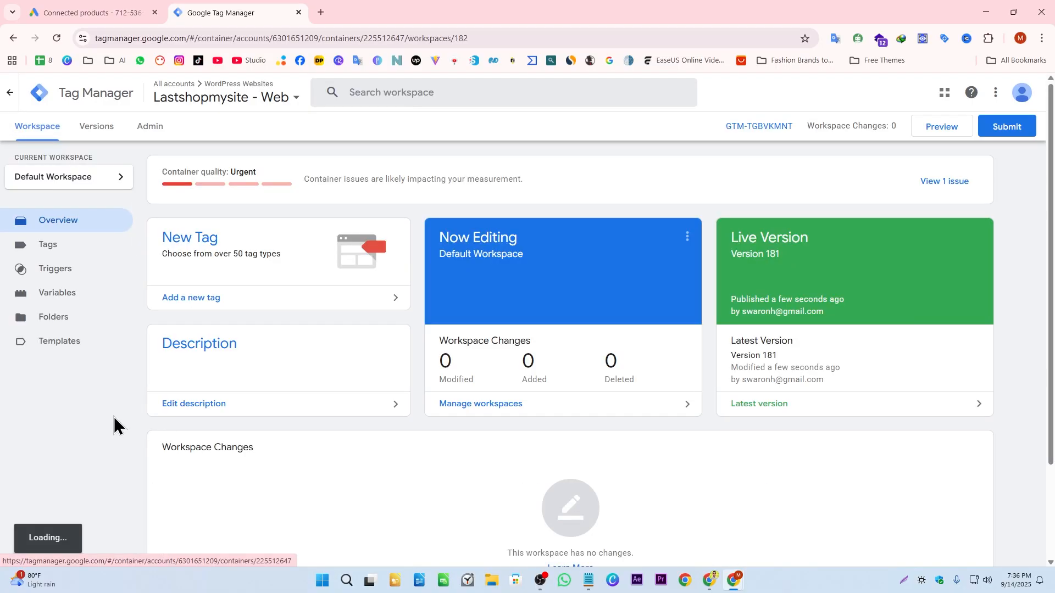